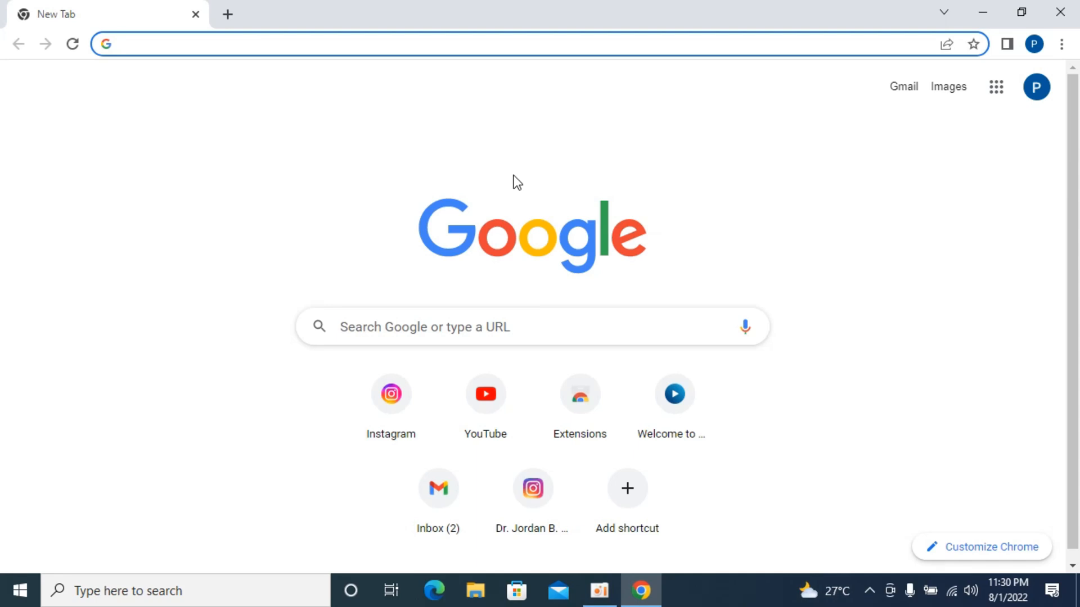
# Step: Open Chrome's Settings page from the three-dot Customize and control menu
pyautogui.click(276, 43)
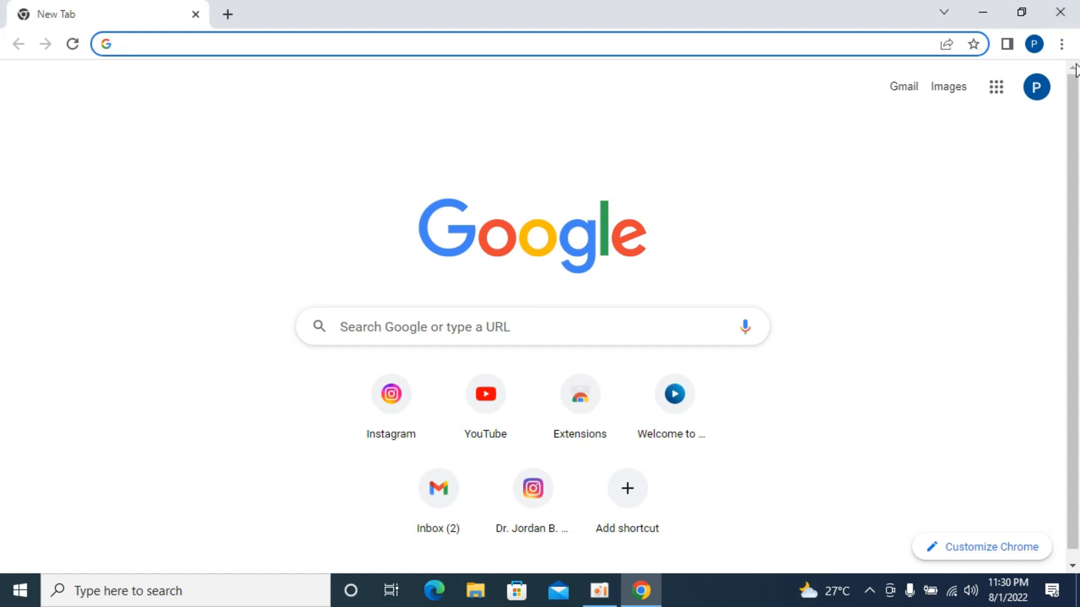
pyautogui.moveTo(1062, 44)
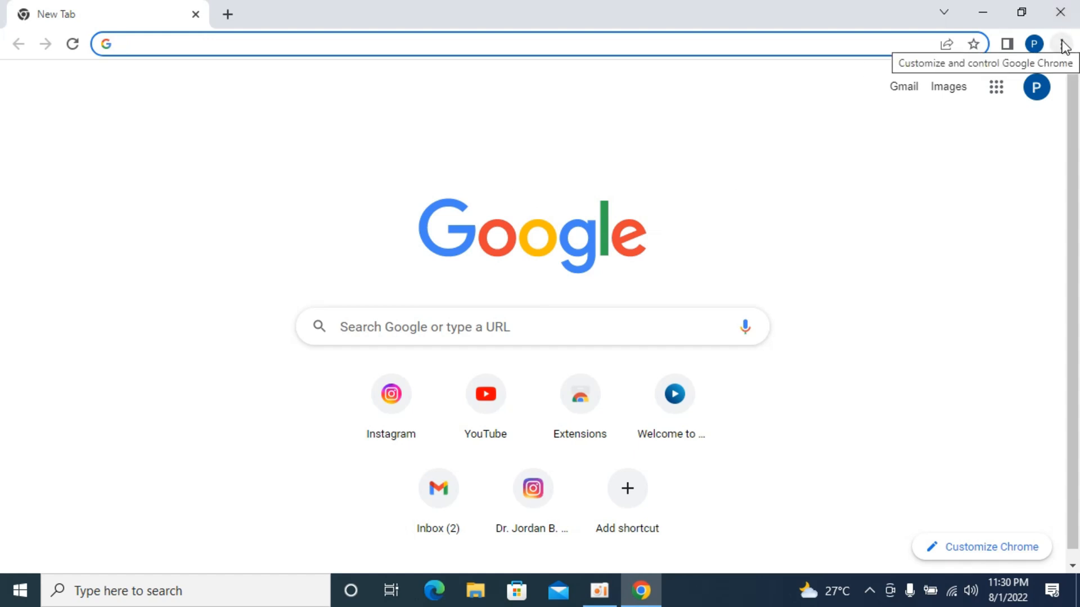
pyautogui.click(1061, 44)
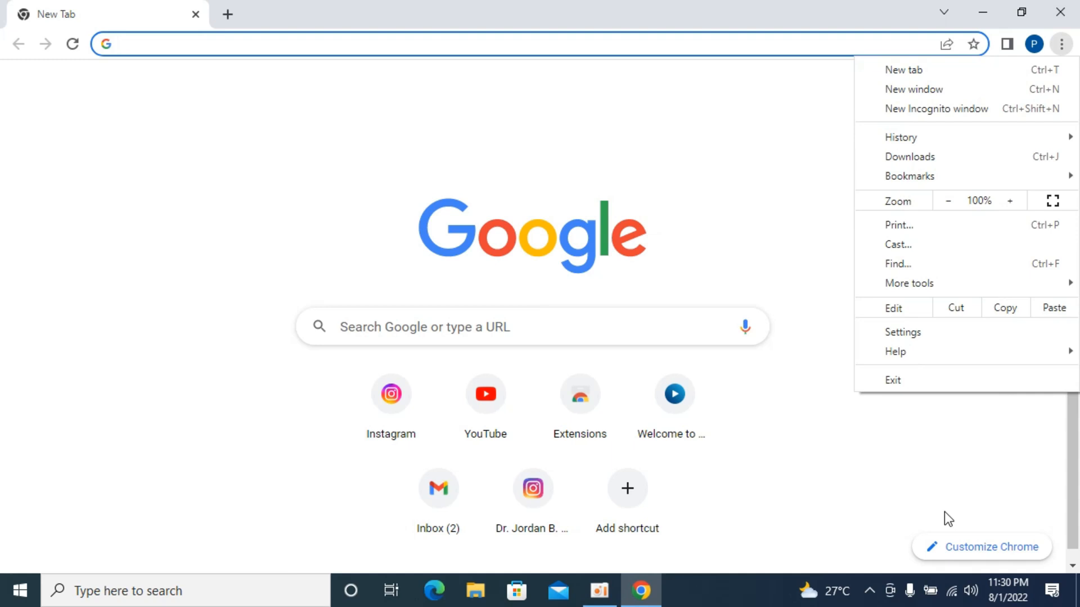
pyautogui.click(902, 332)
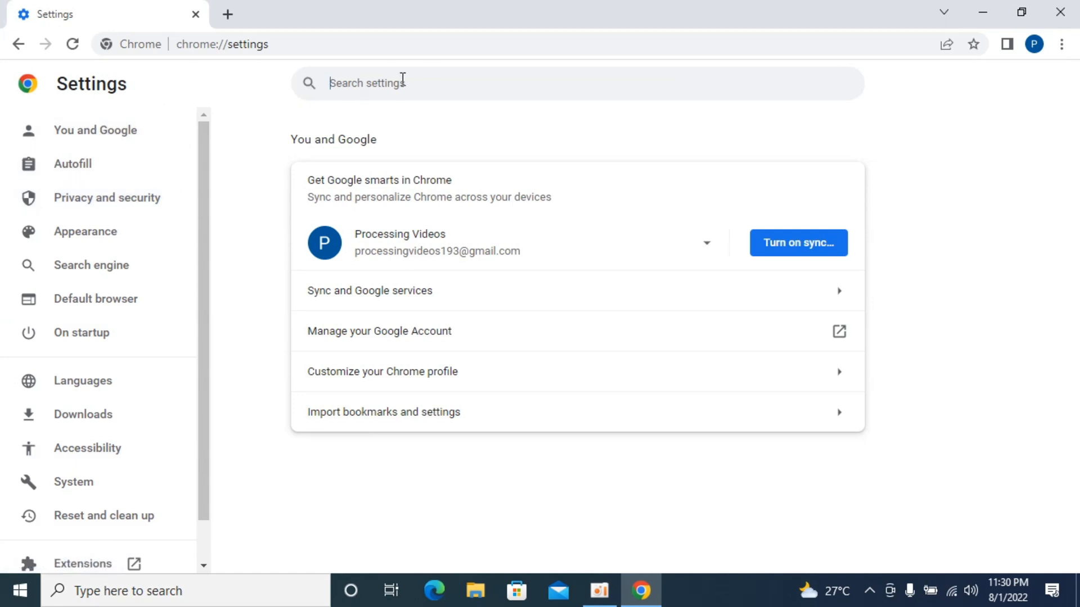
# Step: Search settings for 'site settings' and scroll Site Settings down to Permissions
pyautogui.write('site se')
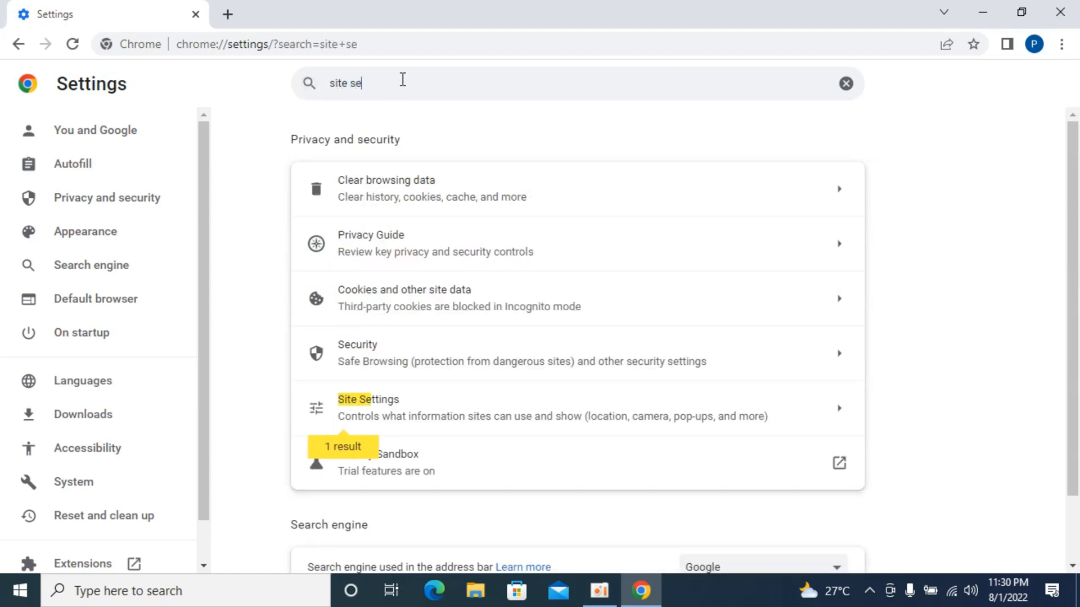
pyautogui.moveTo(417, 416)
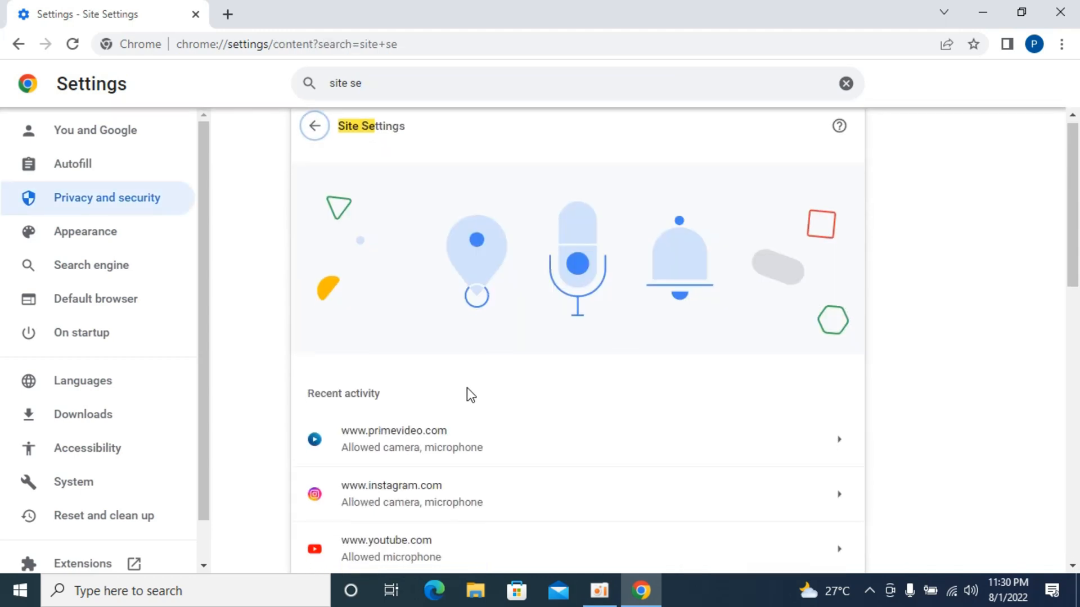
pyautogui.scroll(-3)
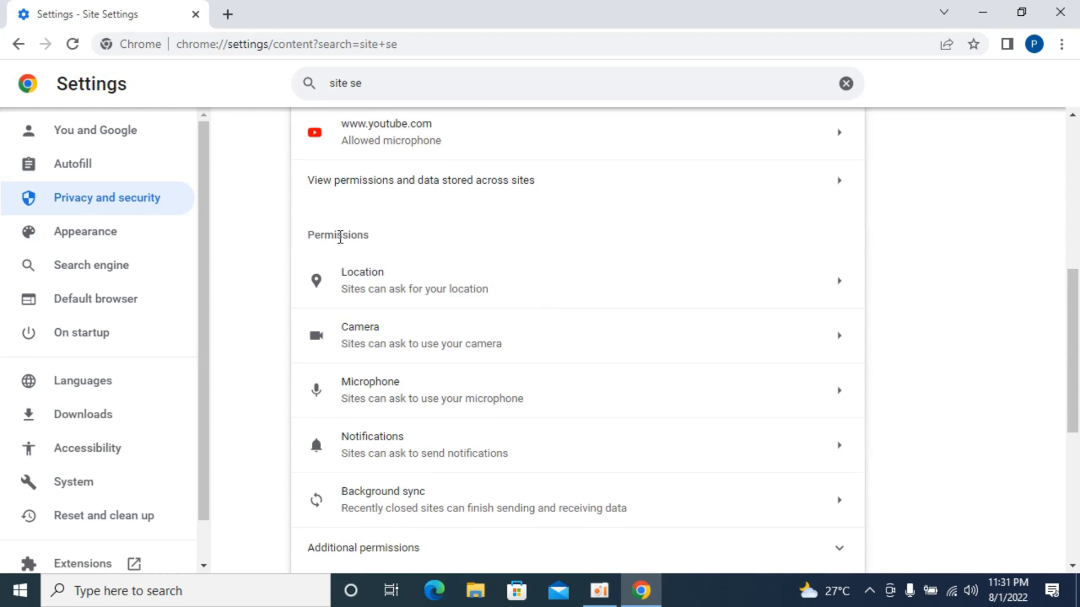
pyautogui.moveTo(473, 405)
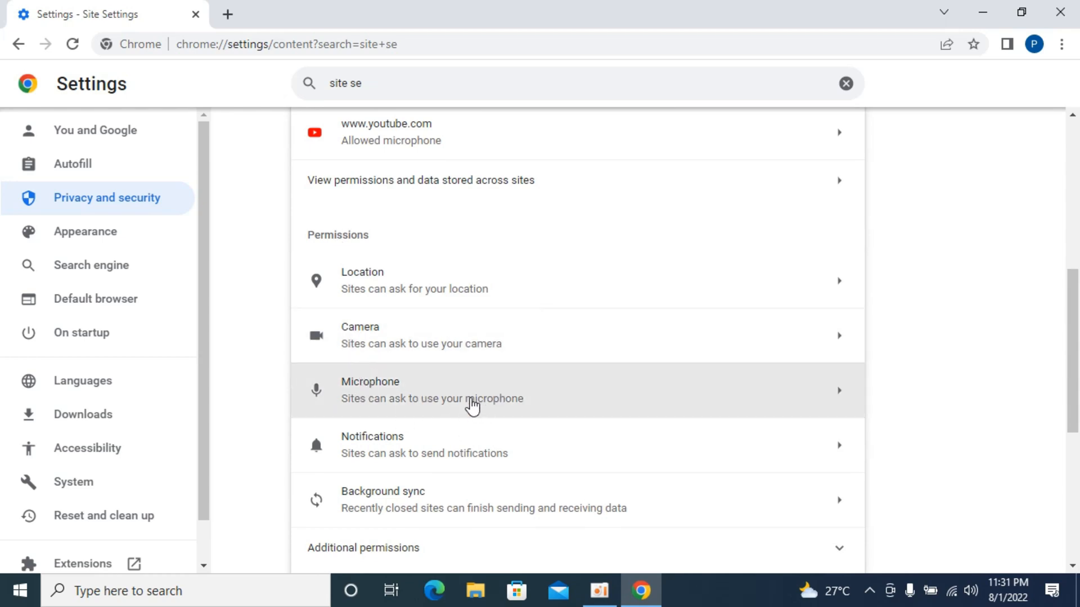
# Step: Open Microphone permissions and scroll to the Allowed sites list, including Facebook
pyautogui.click(473, 390)
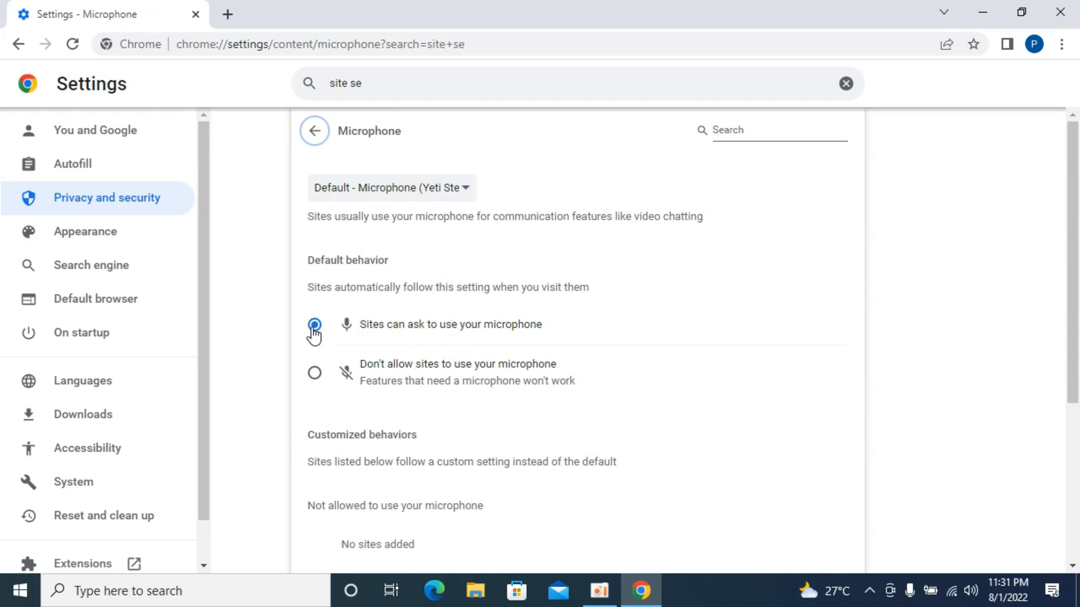
pyautogui.scroll(-3)
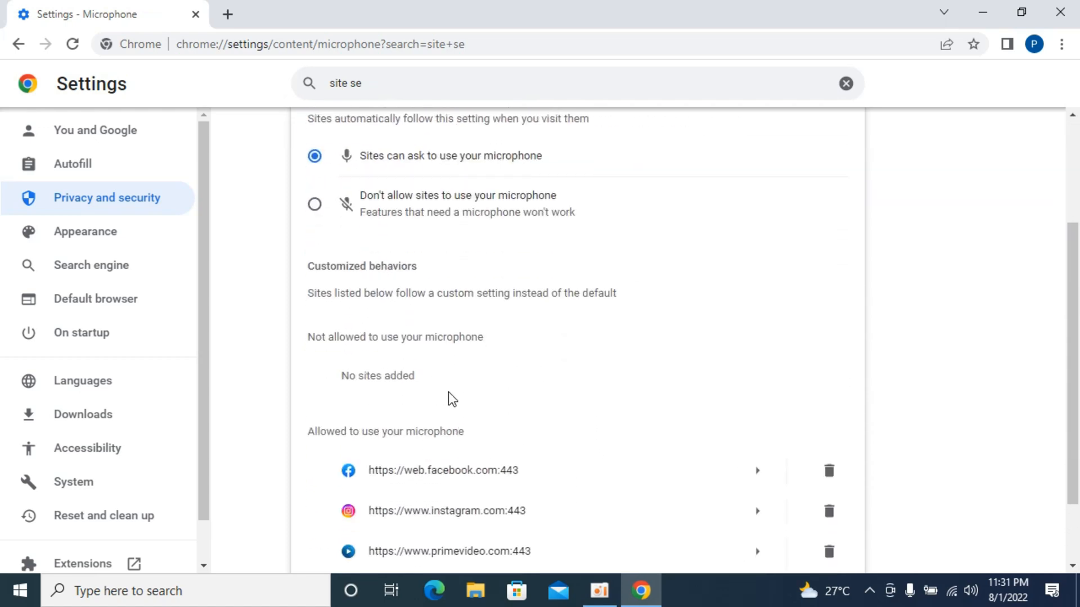
pyautogui.moveTo(333, 363)
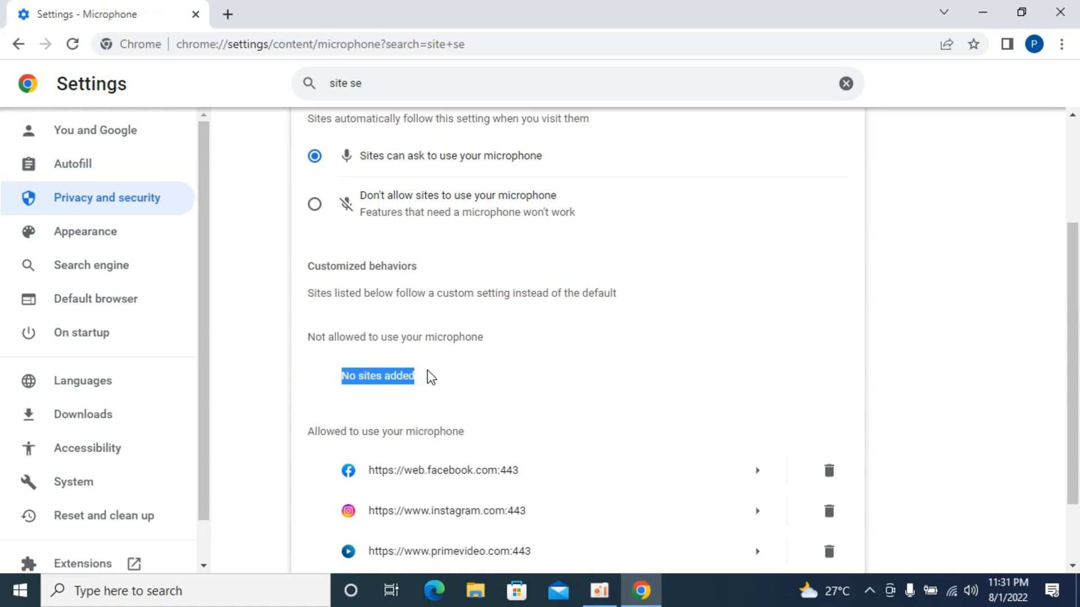
pyautogui.moveTo(440, 380)
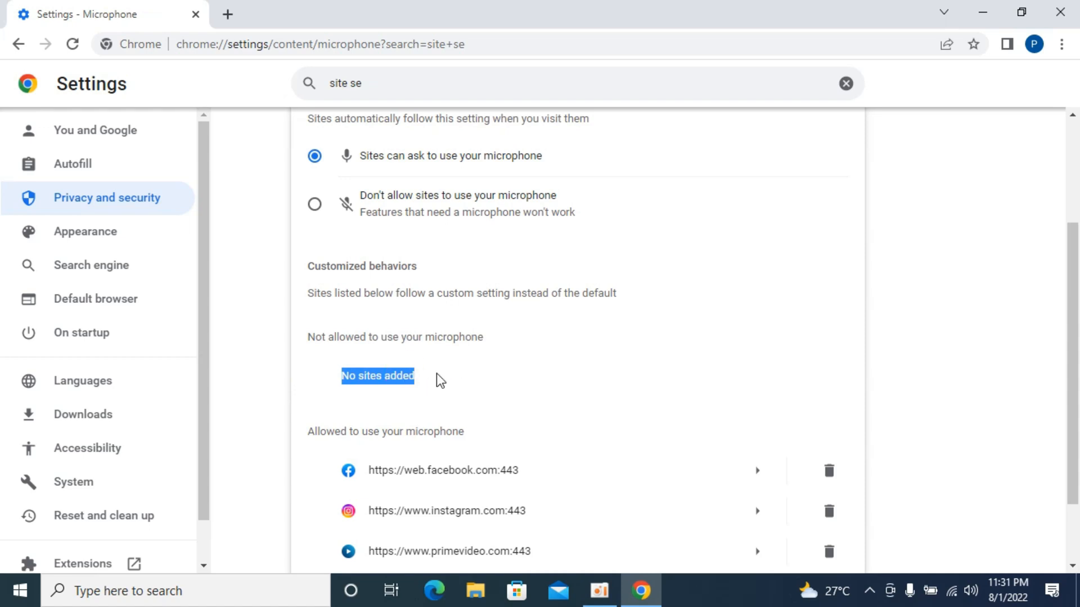
pyautogui.moveTo(318, 341)
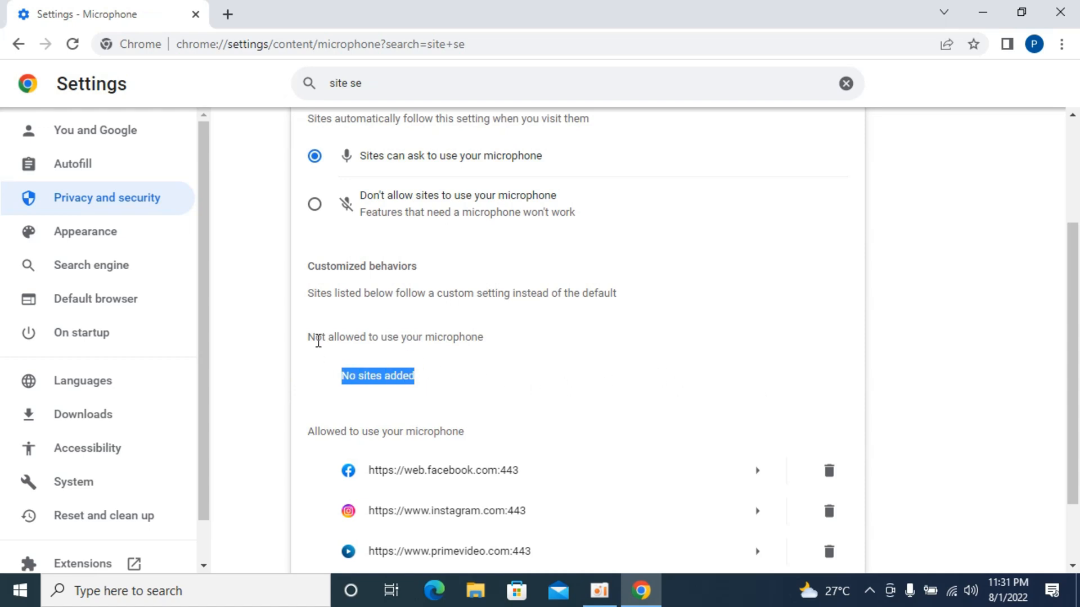
pyautogui.scroll(-3)
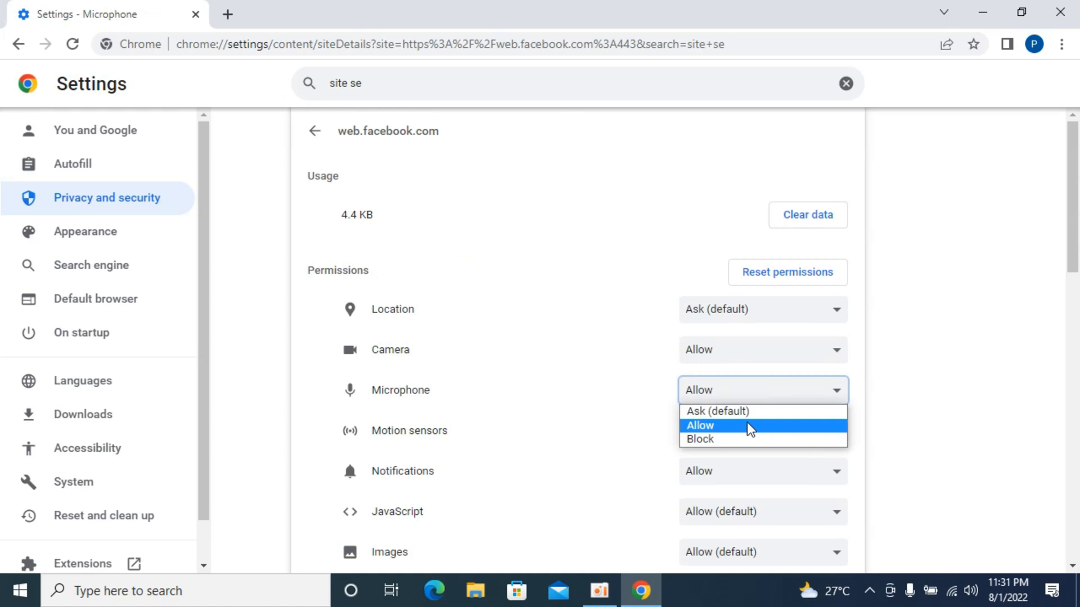
pyautogui.click(699, 439)
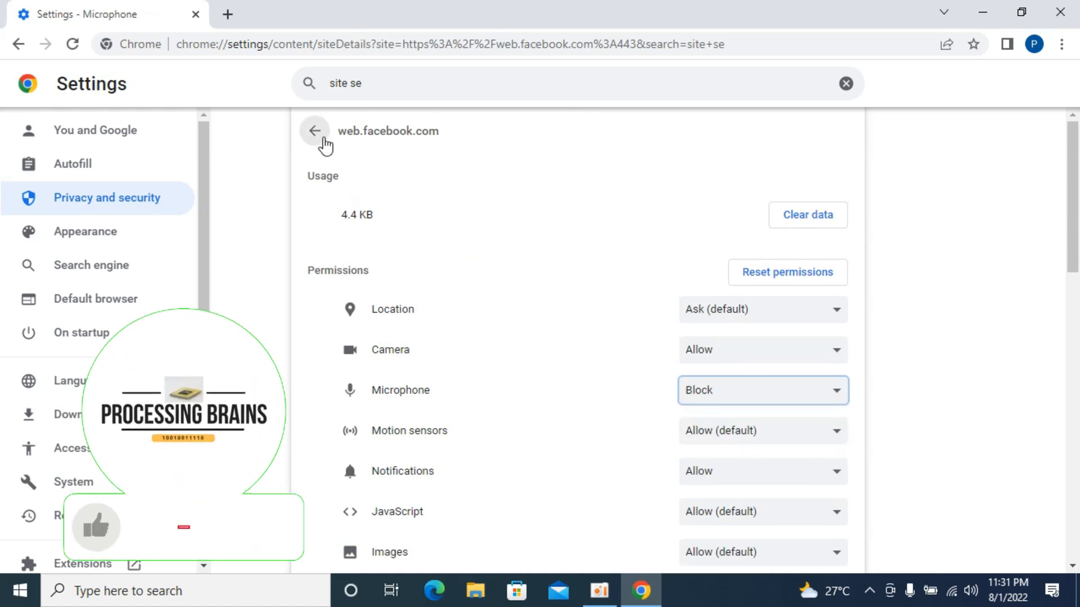
pyautogui.click(315, 131)
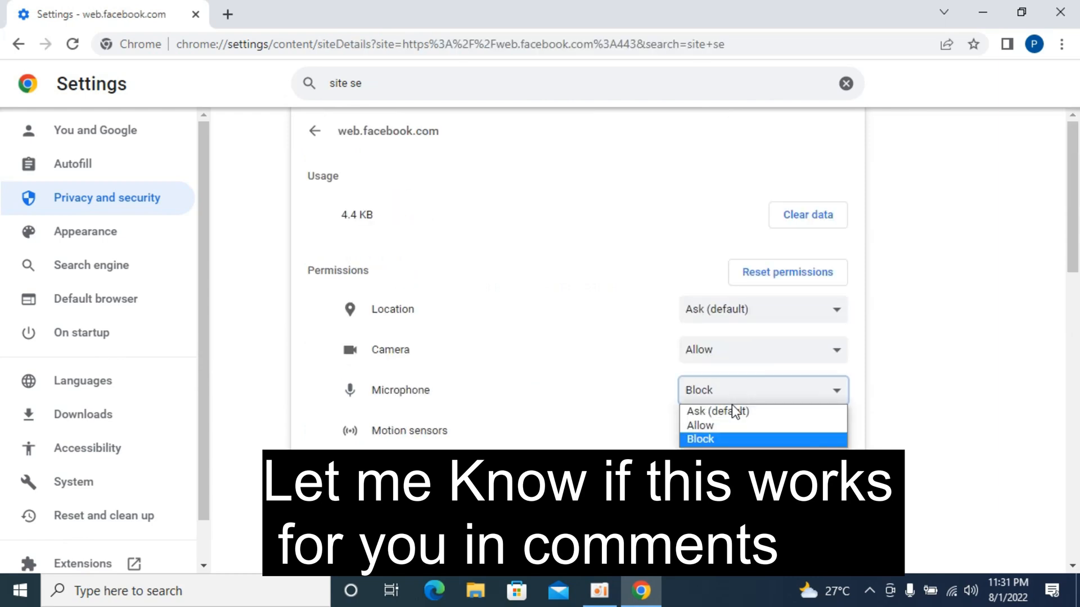
pyautogui.click(699, 425)
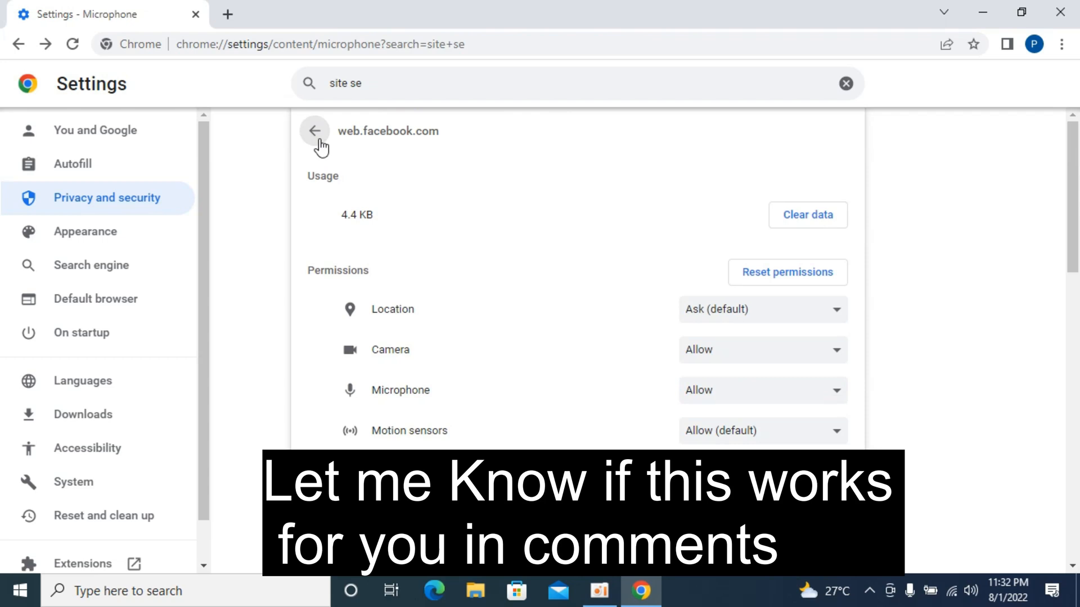
pyautogui.click(315, 131)
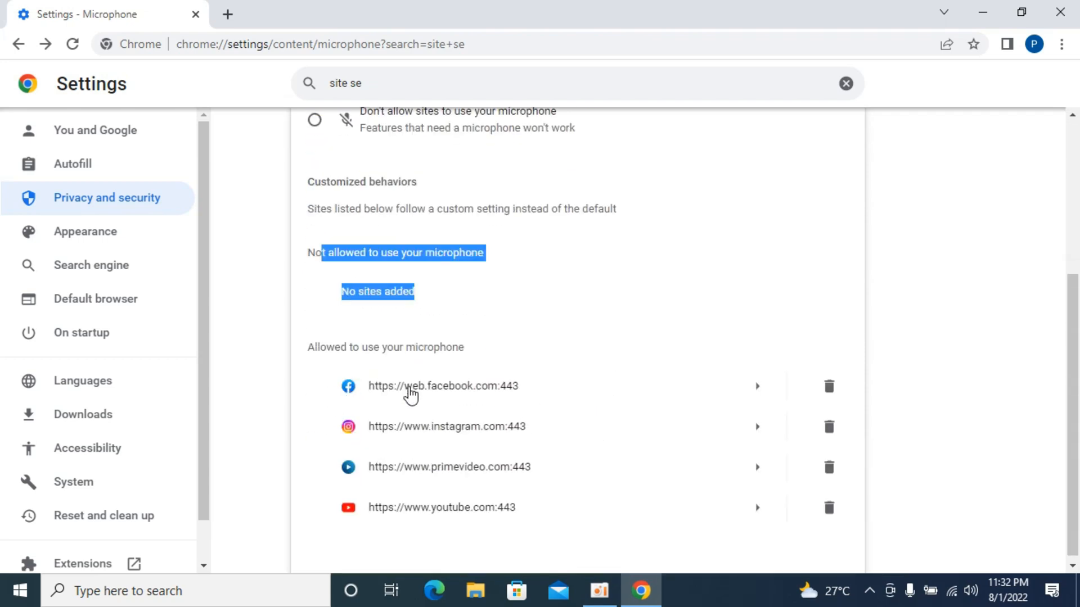
pyautogui.moveTo(465, 274)
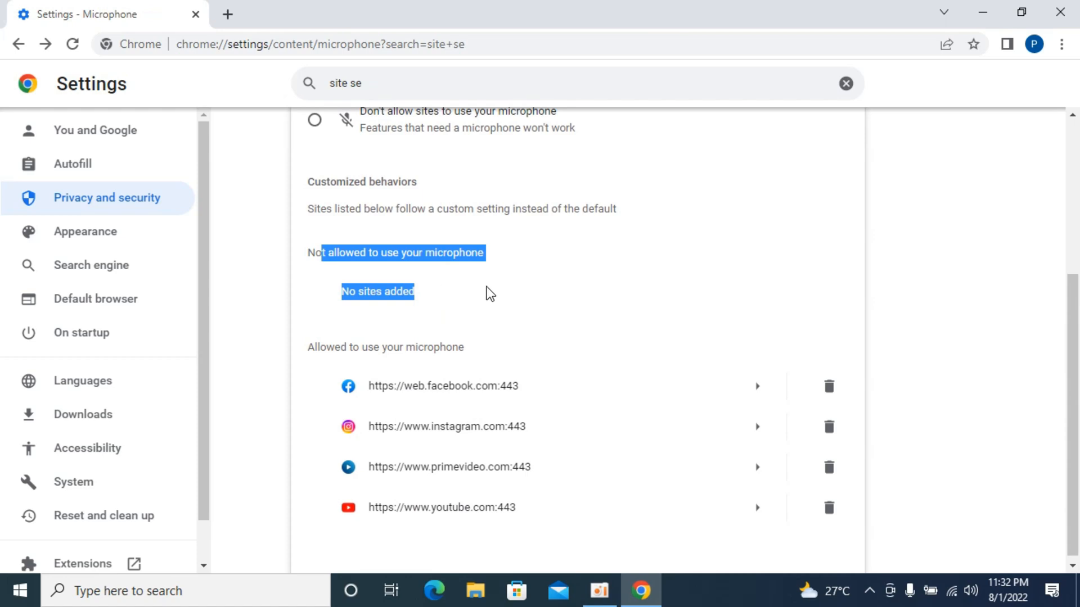
pyautogui.moveTo(484, 297)
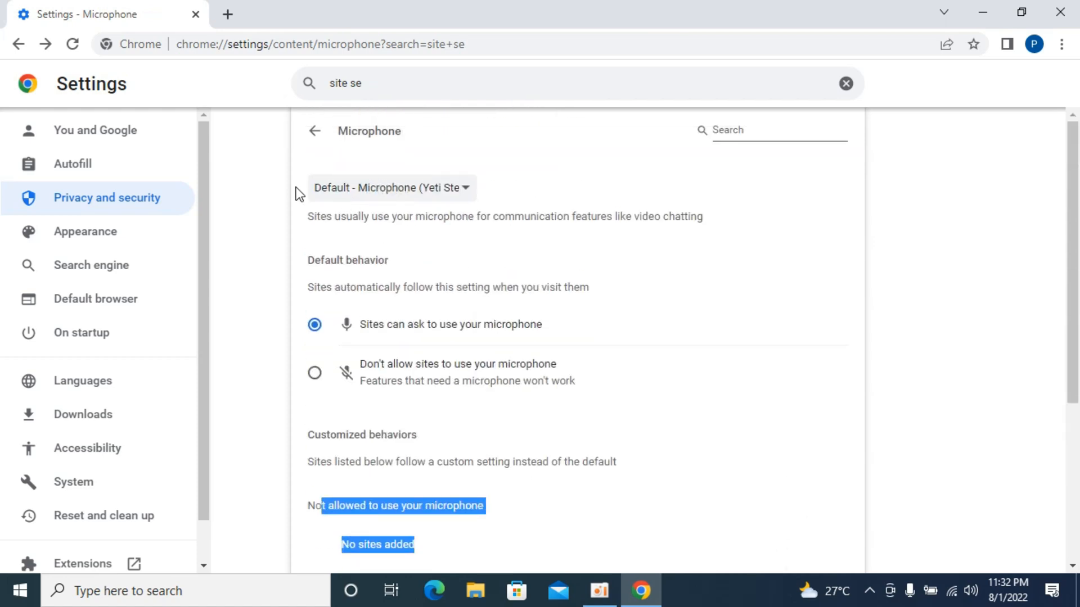
pyautogui.click(391, 187)
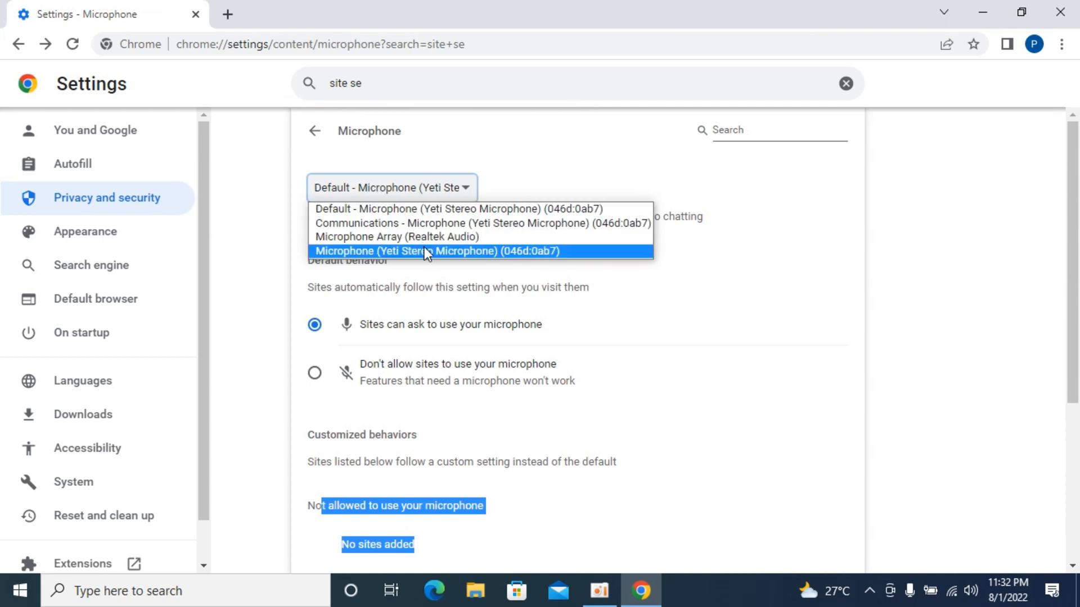
pyautogui.moveTo(425, 209)
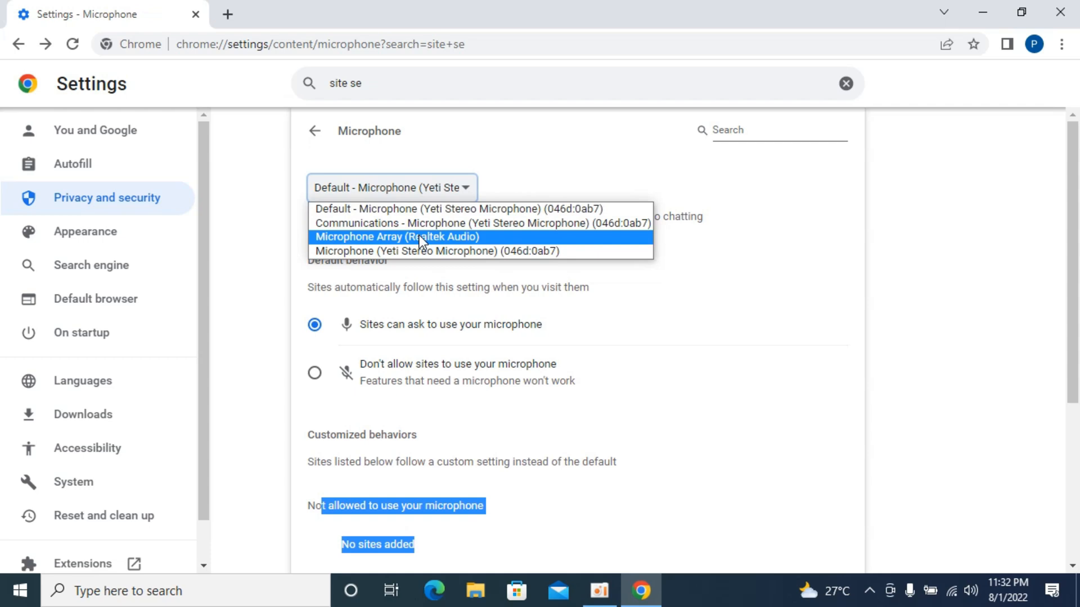
pyautogui.moveTo(441, 208)
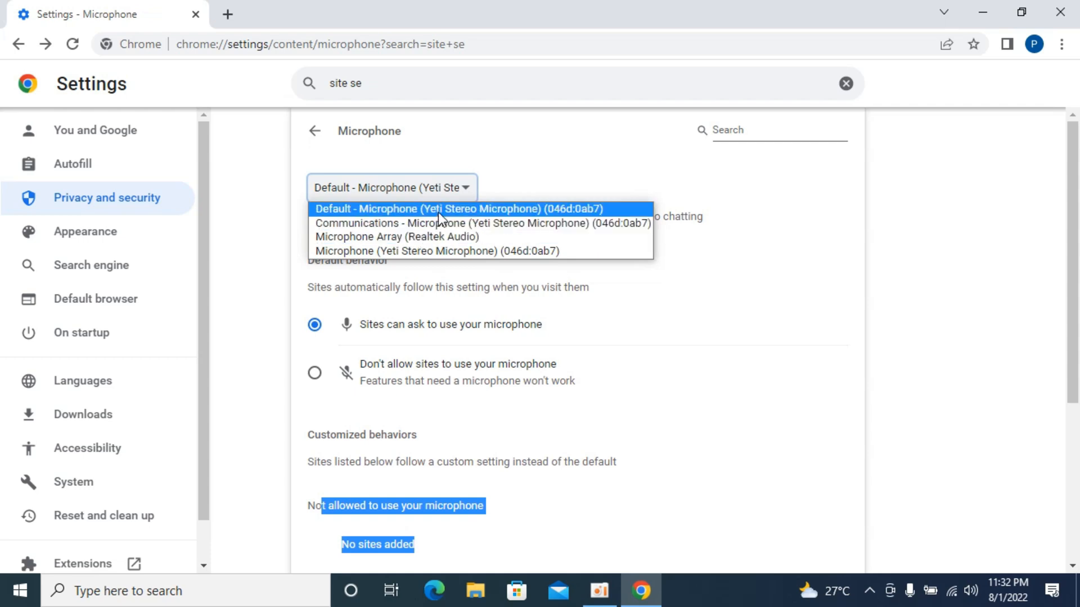
pyautogui.moveTo(468, 237)
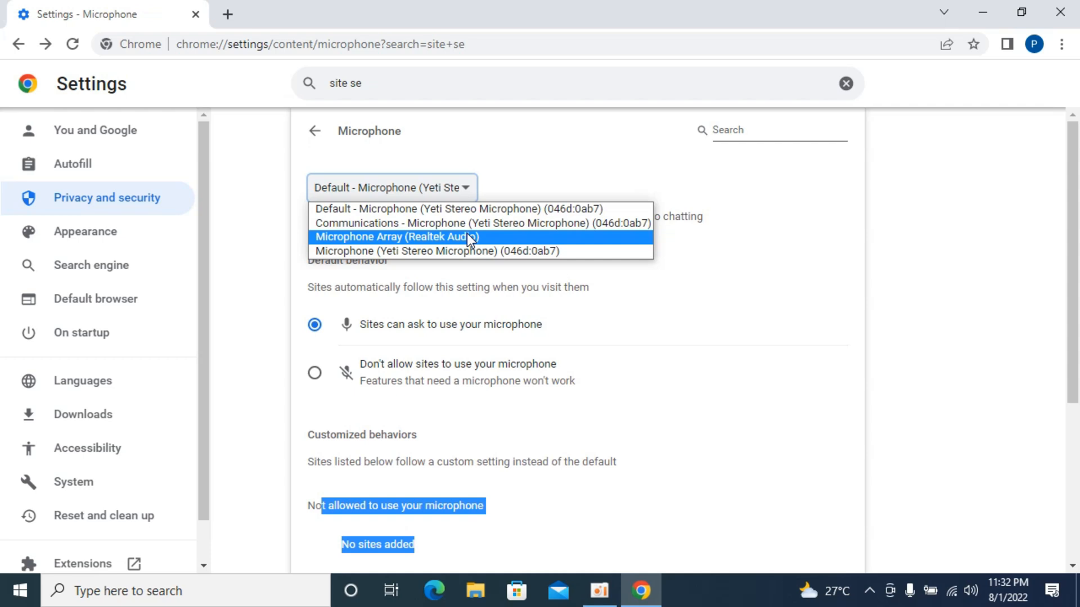
pyautogui.moveTo(466, 251)
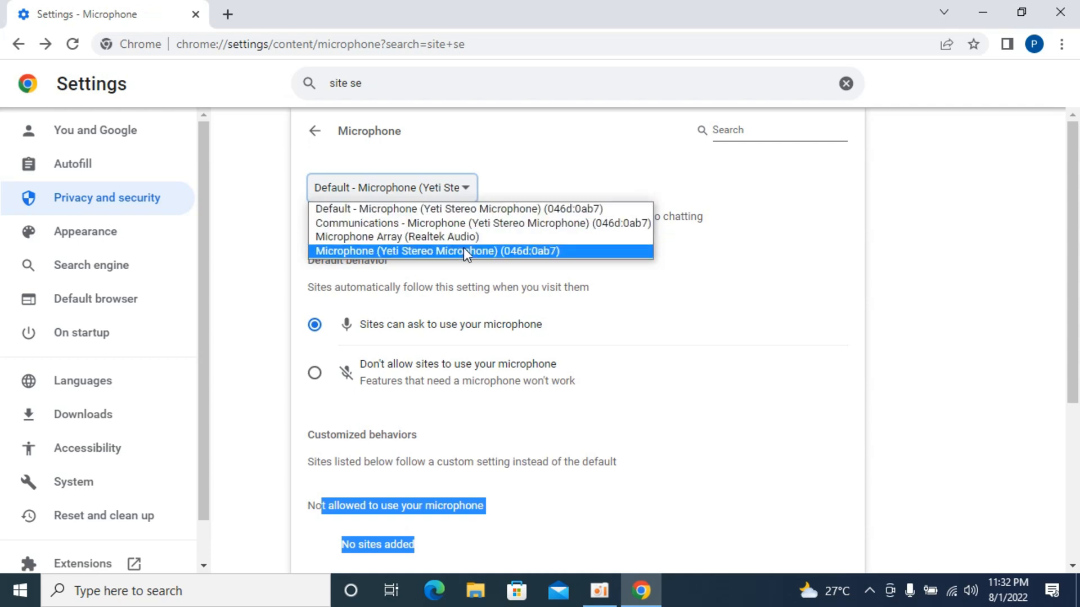
pyautogui.moveTo(635, 149)
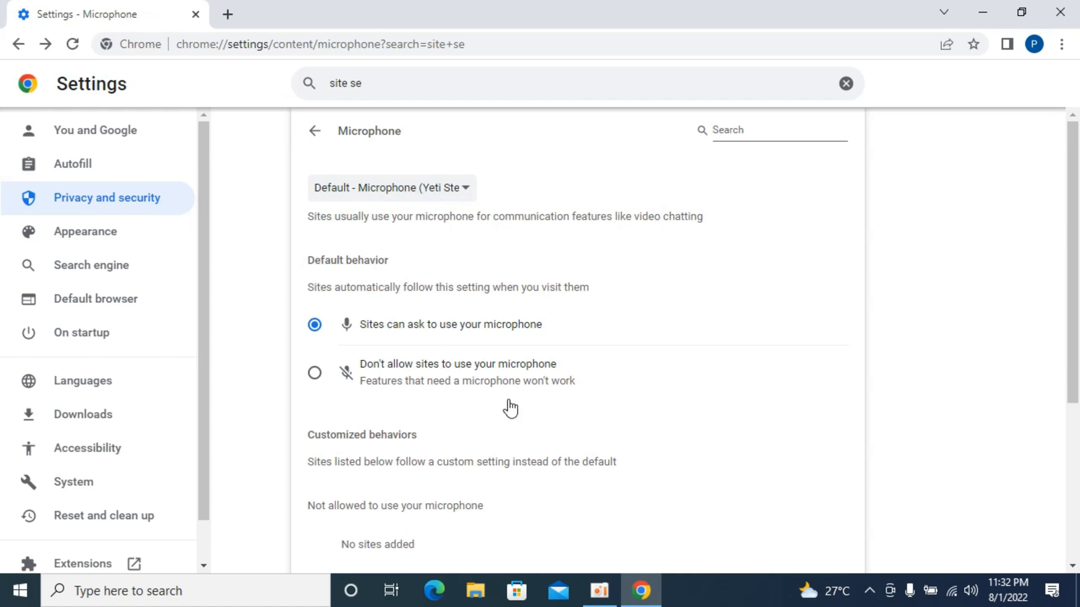
pyautogui.moveTo(604, 371)
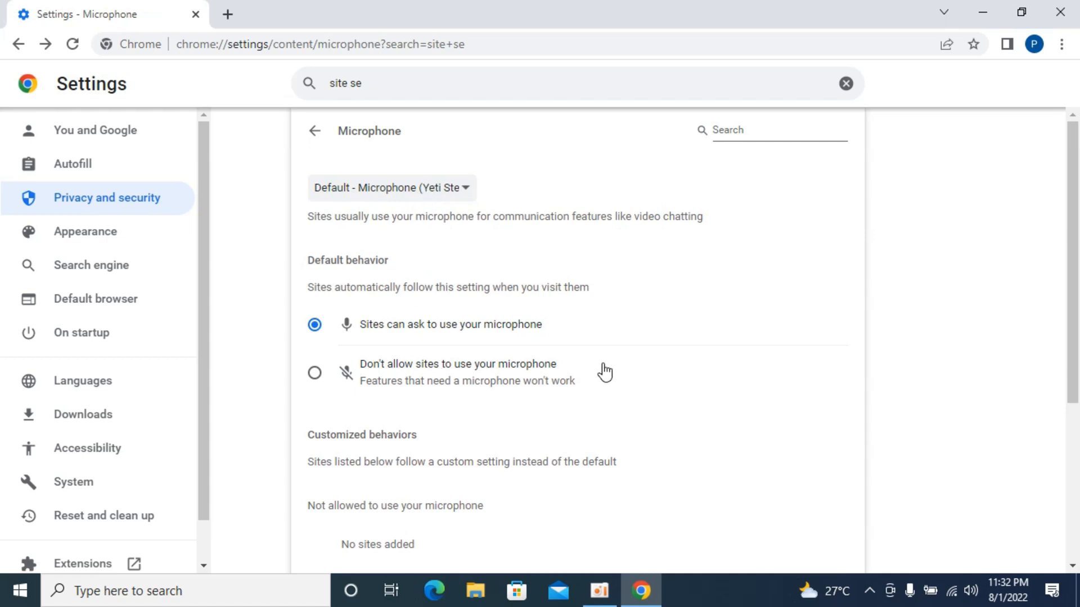